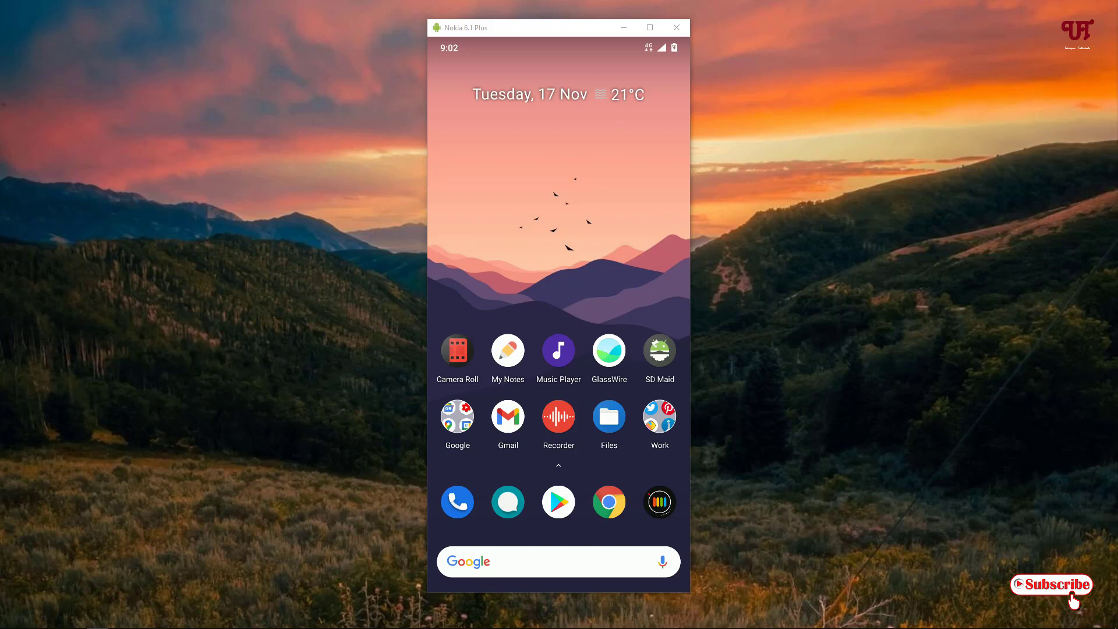
Launch Google Play Store from the home screen dock.
left_click(558, 501)
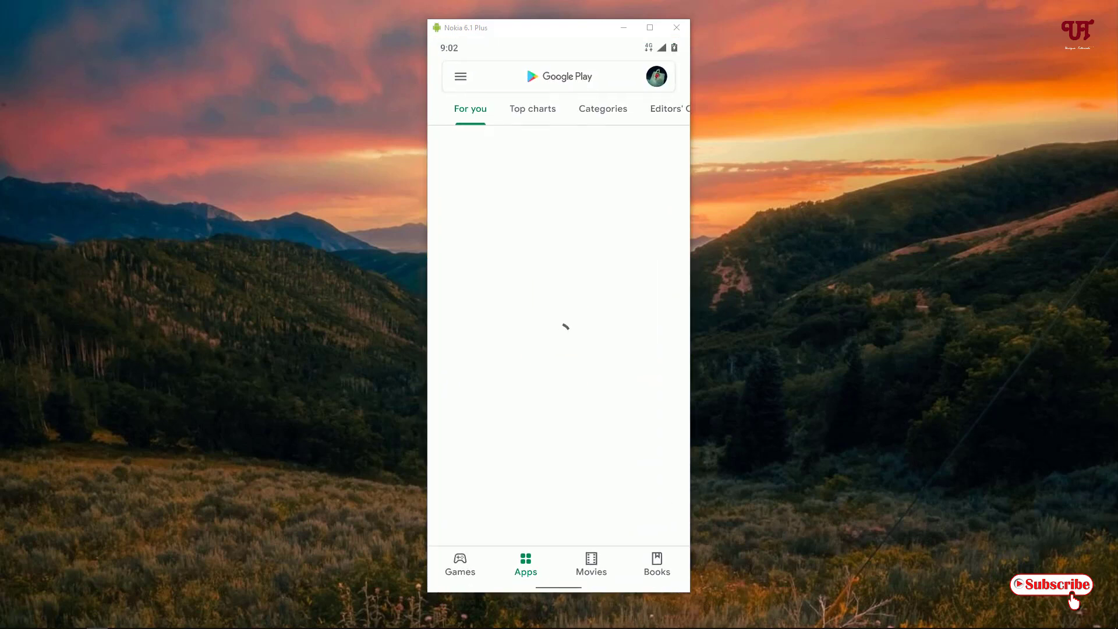
Search Play Store for 'directchat' and install the DirectChat chat bubbles app.
left_click(559, 76)
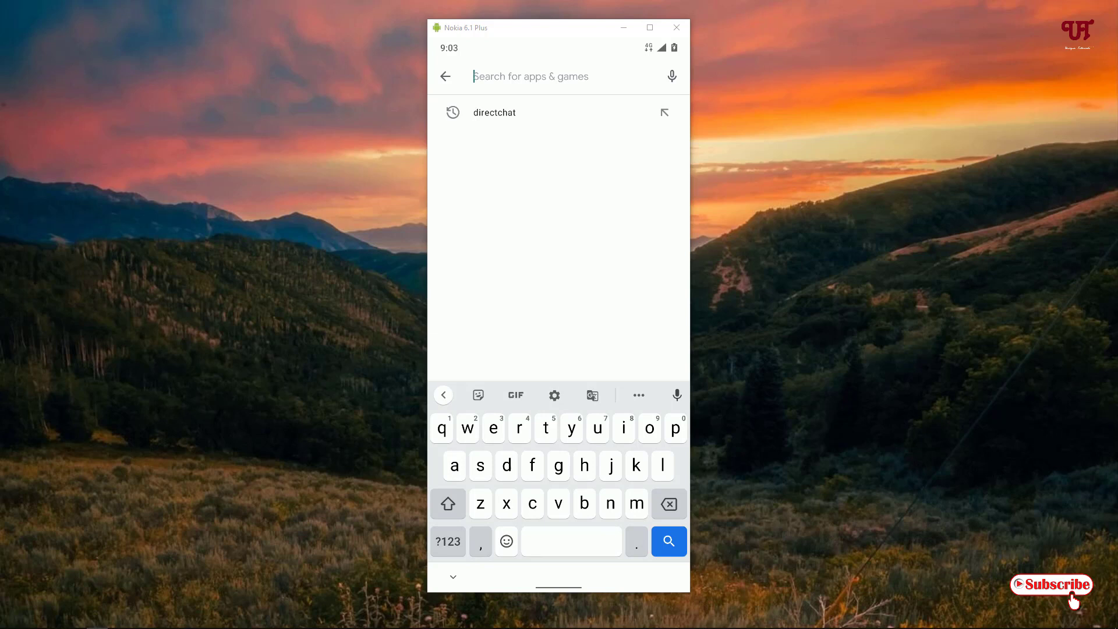
left_click(493, 112)
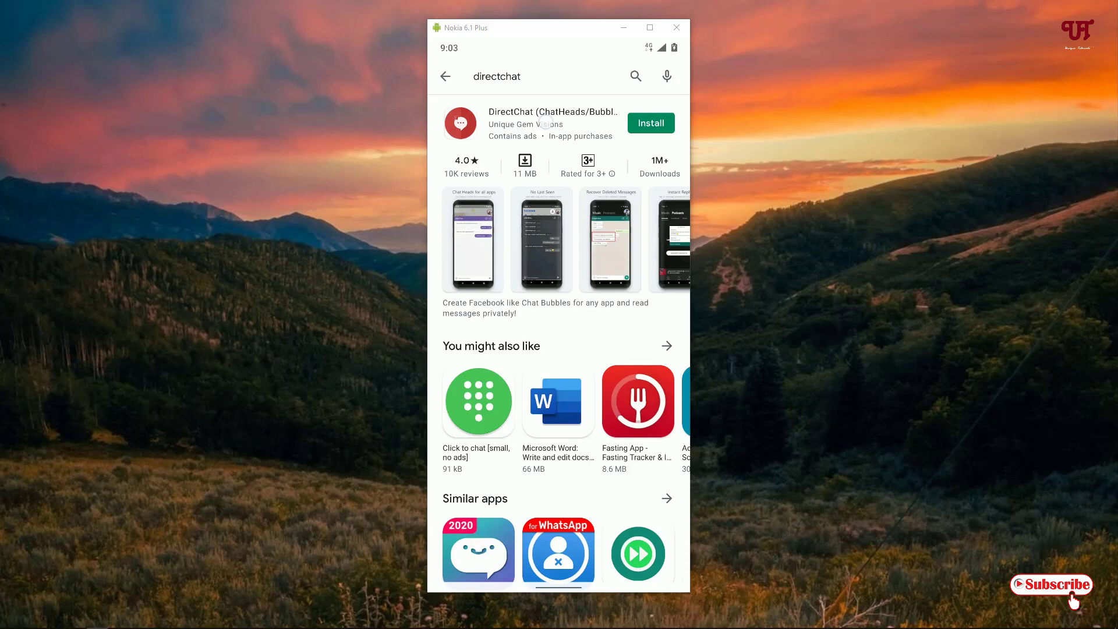
left_click(553, 123)
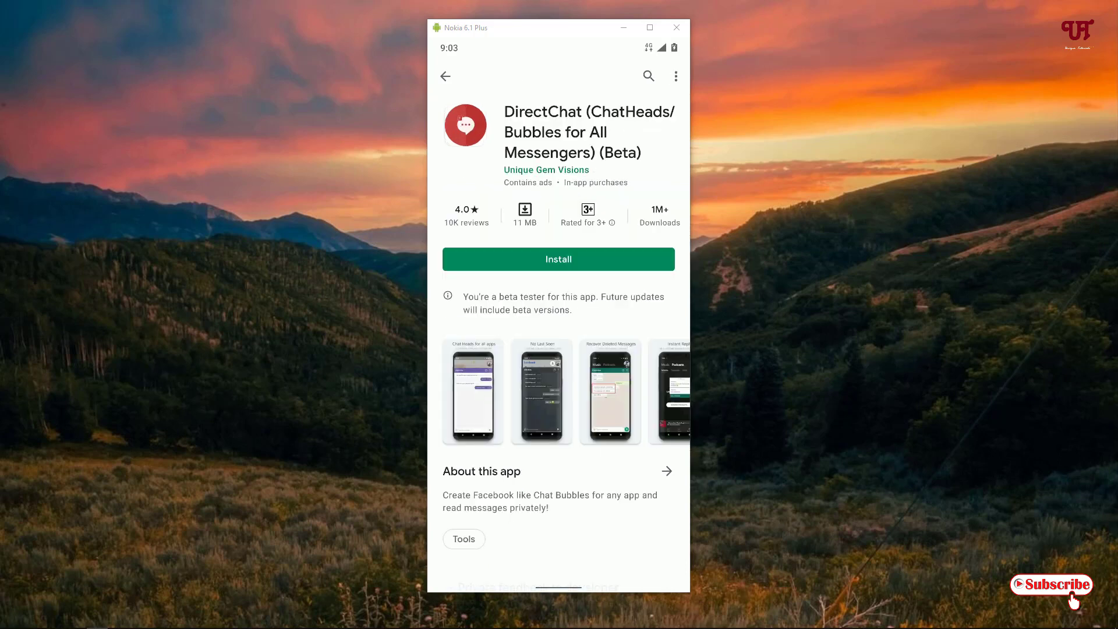
left_click(558, 258)
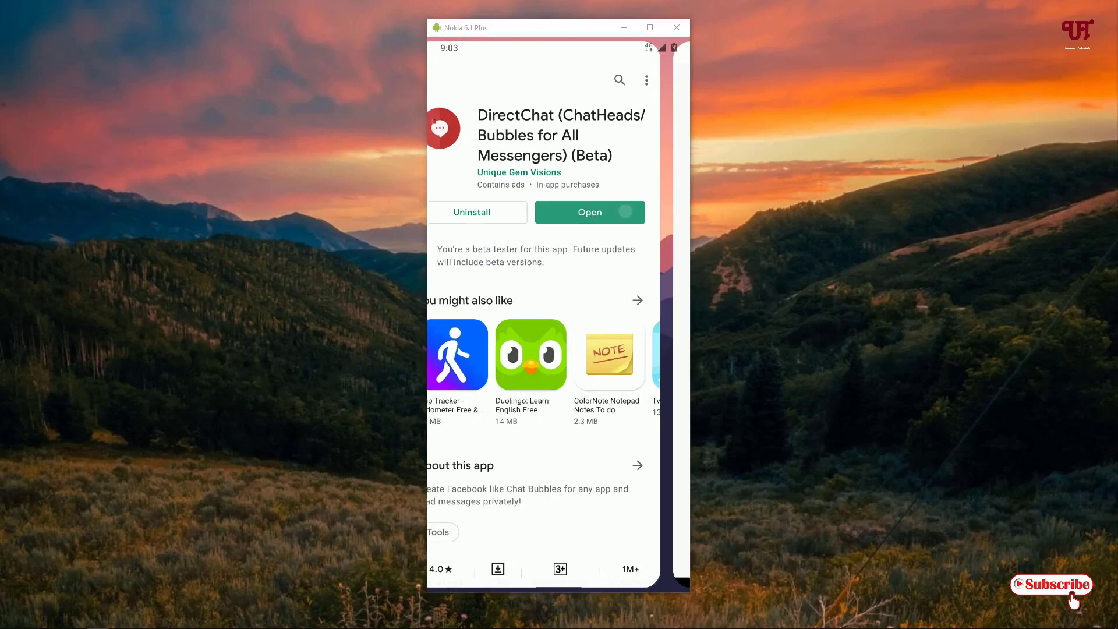
Open DirectChat and enable 'Allow display over other apps' for it in Settings.
left_click(588, 211)
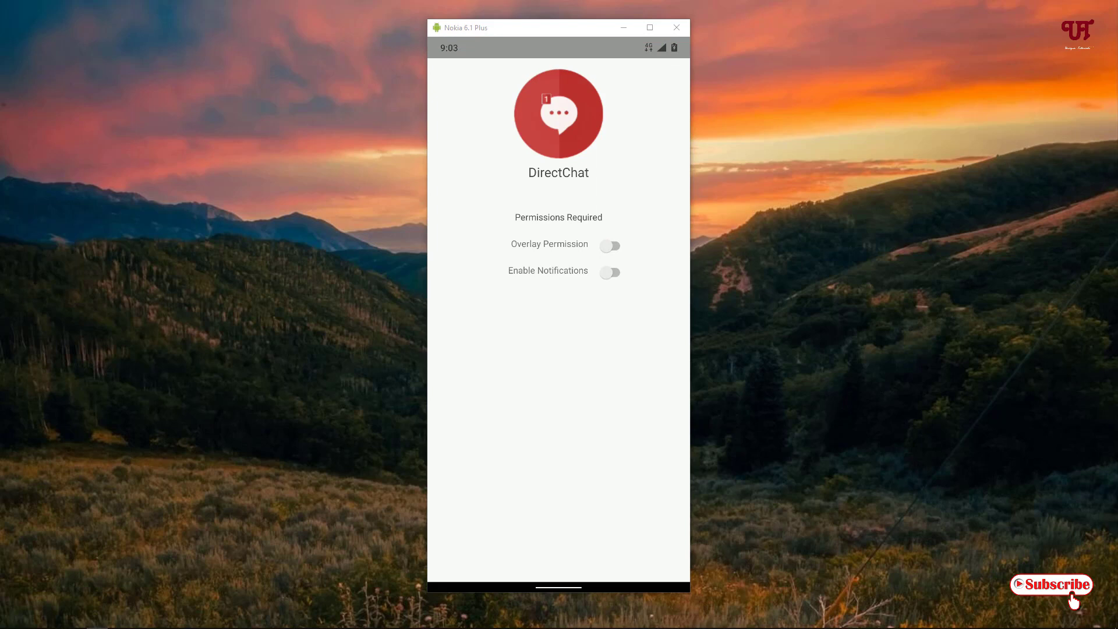
left_click(609, 245)
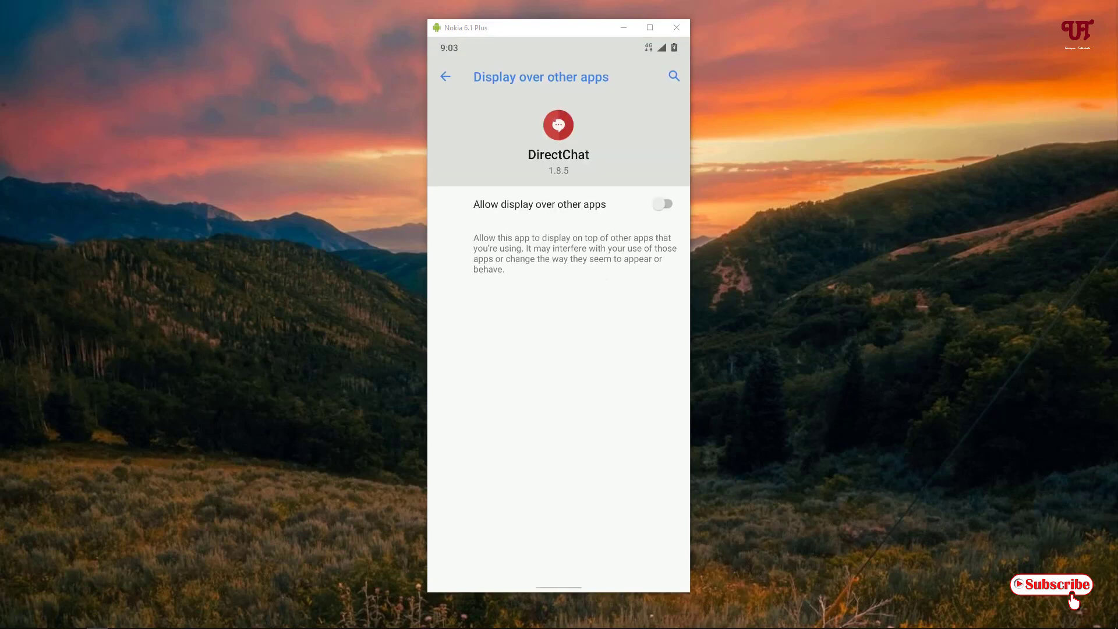
left_click(662, 204)
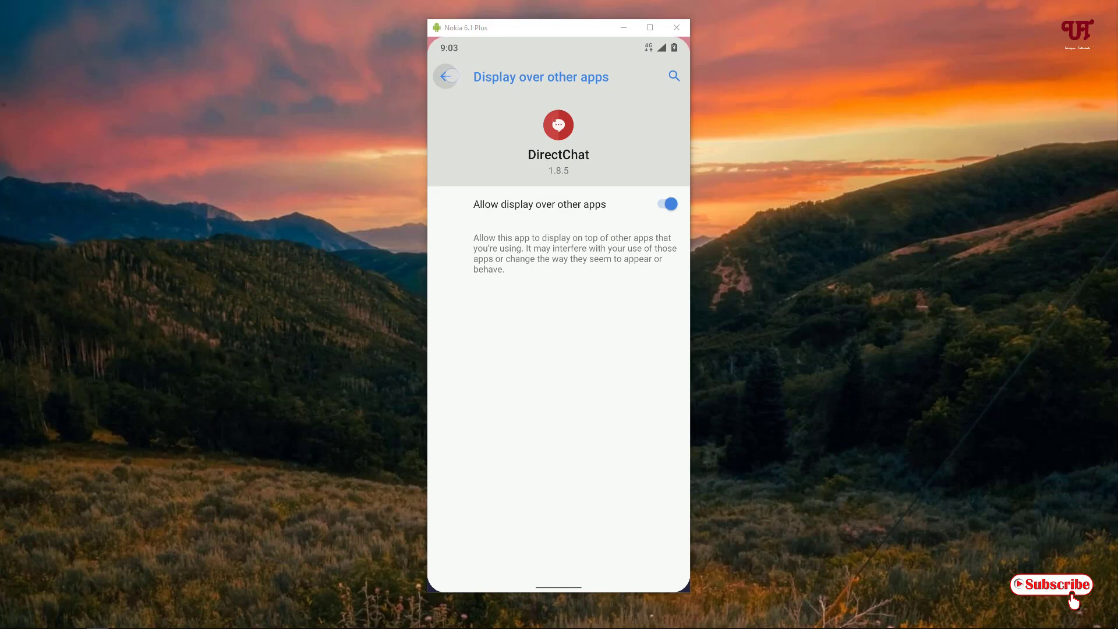
left_click(445, 76)
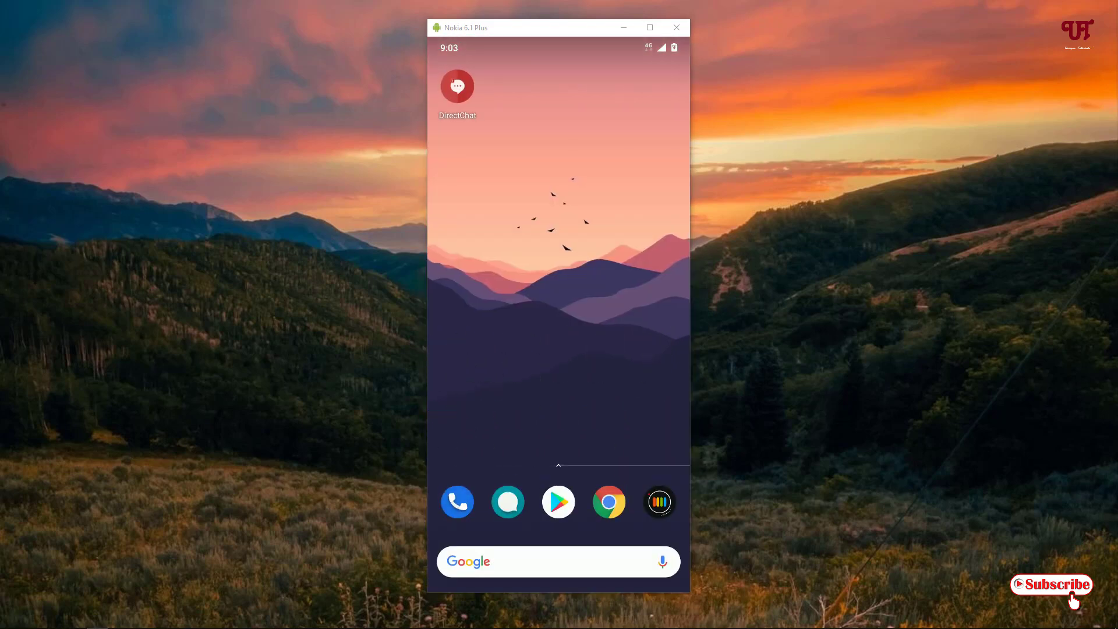
Reopen DirectChat and switch on its Notification access in Settings.
left_click(456, 85)
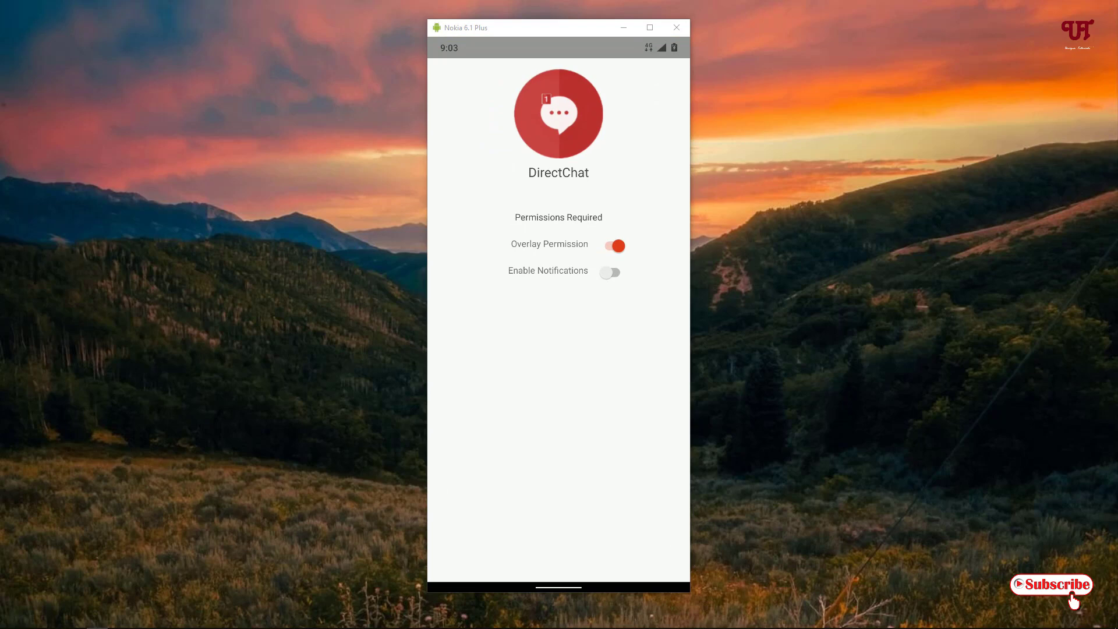
left_click(609, 272)
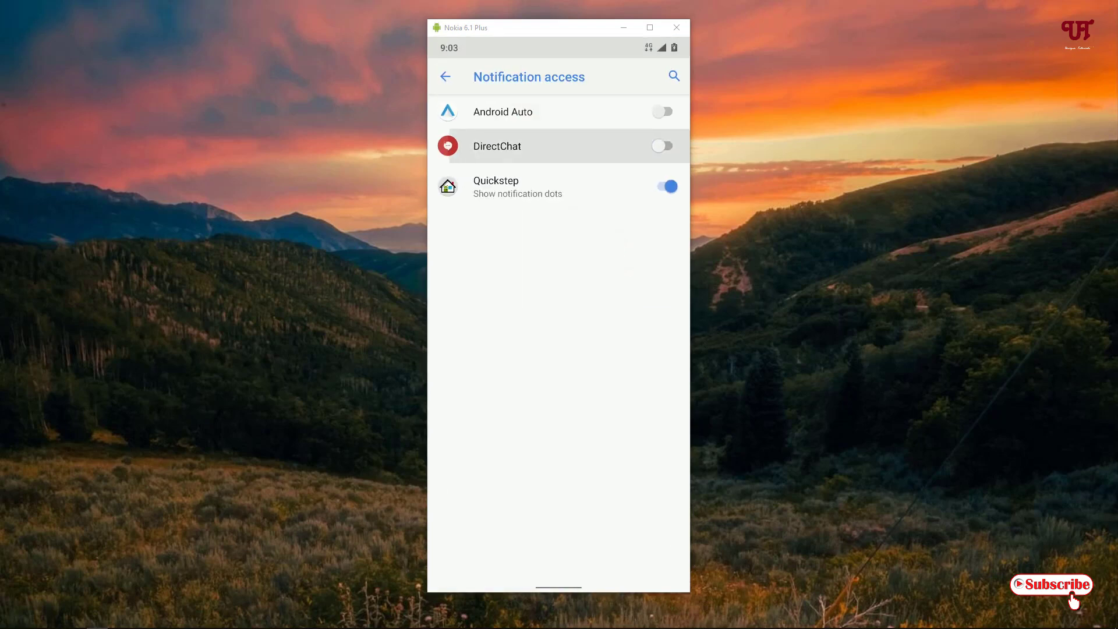
left_click(661, 146)
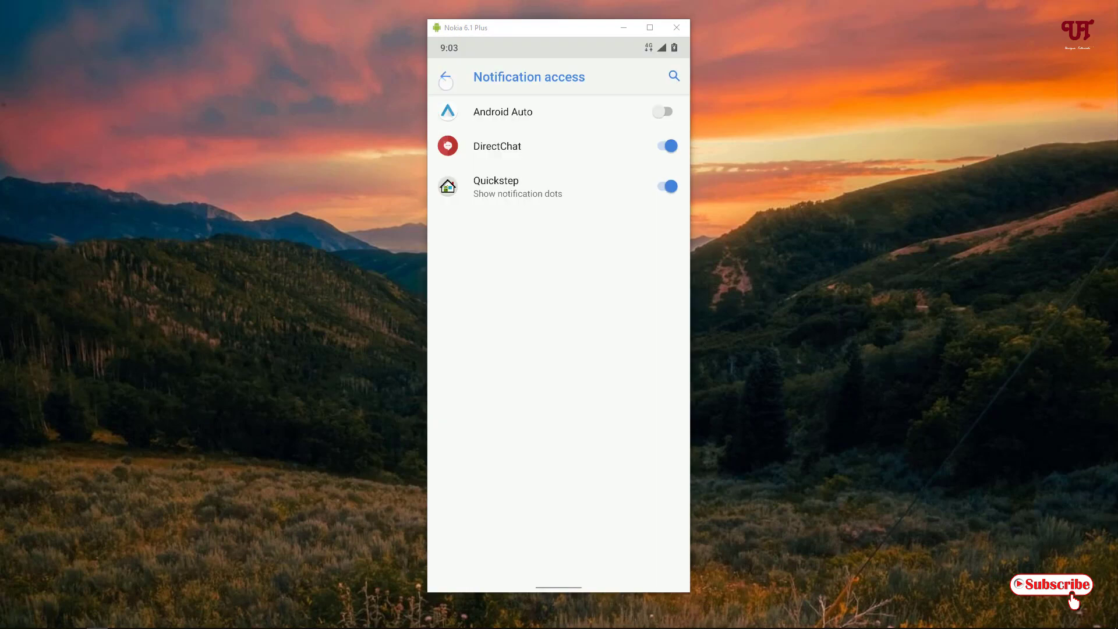
left_click(445, 76)
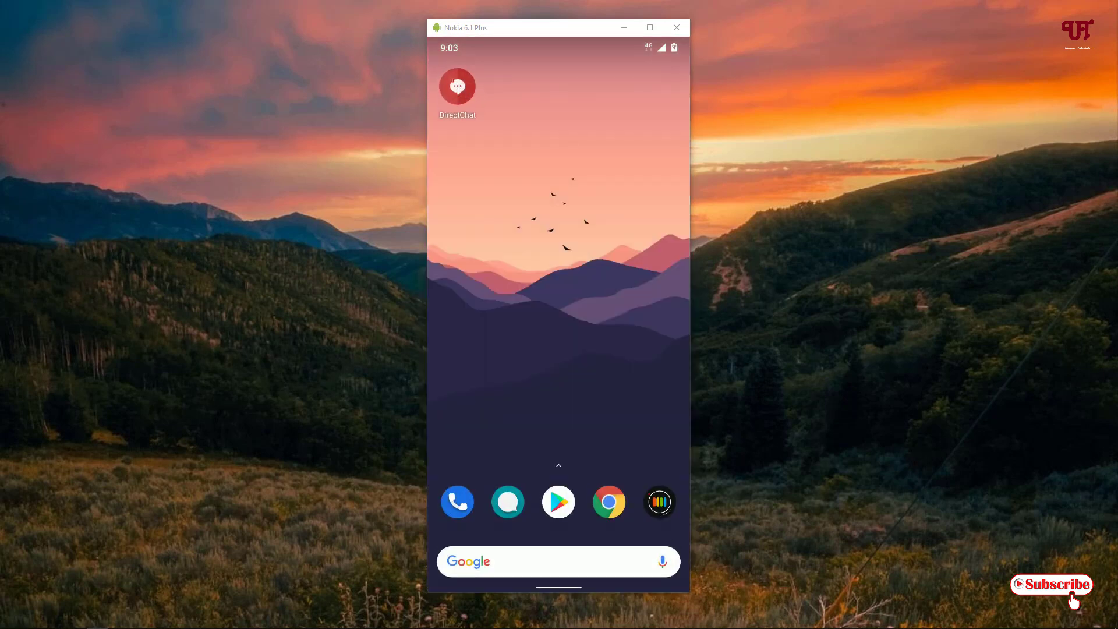
Relaunch DirectChat, skip and finish the intro slides to reach the main menu.
left_click(456, 86)
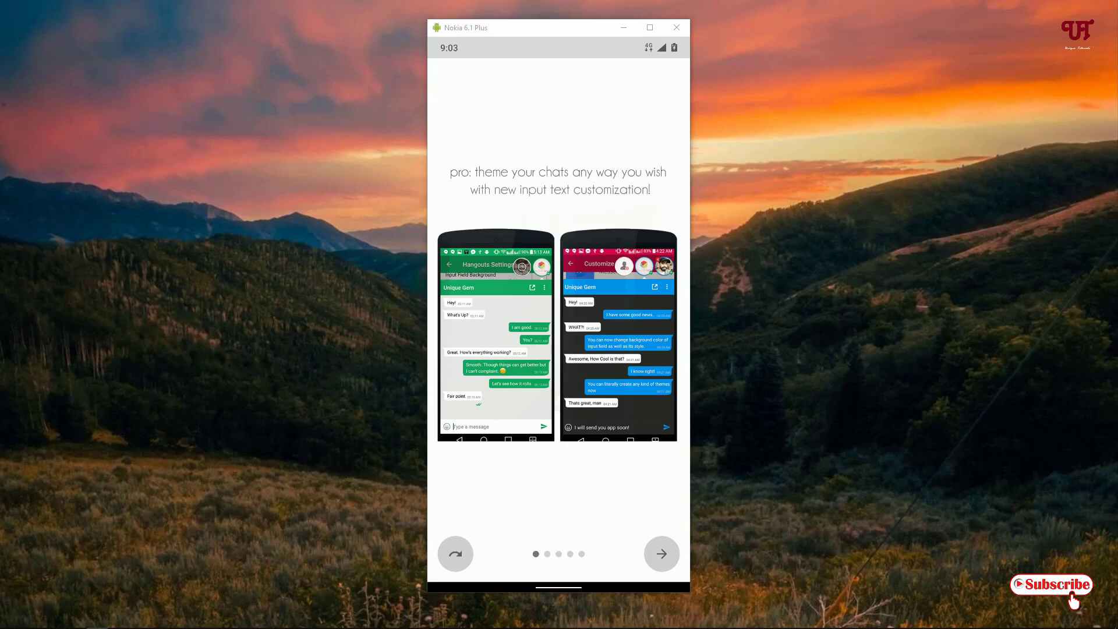
left_click(659, 553)
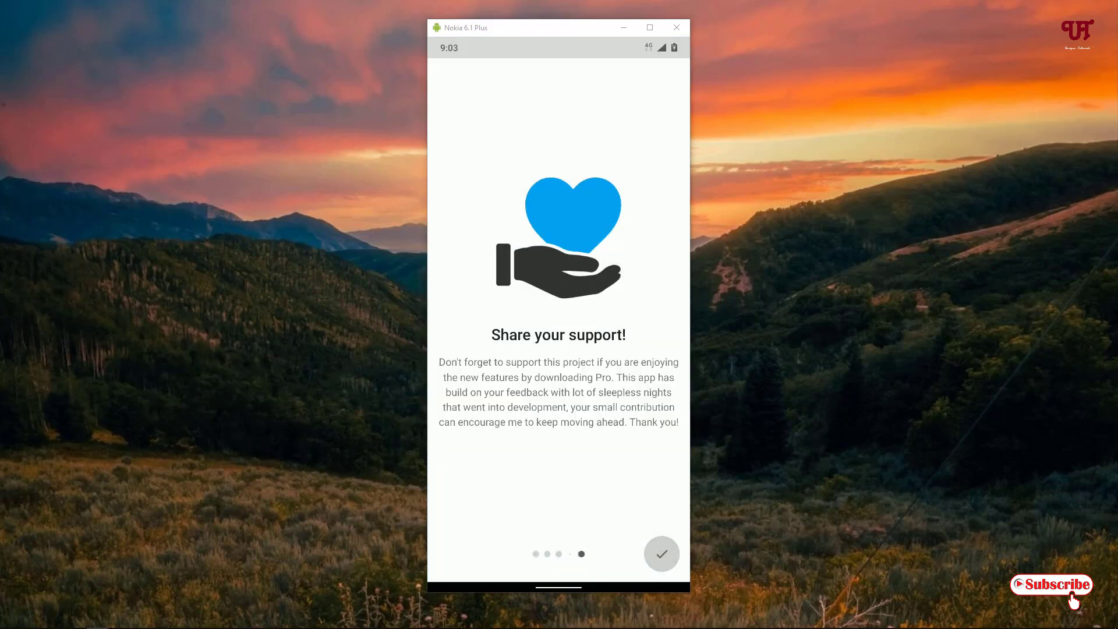
left_click(661, 553)
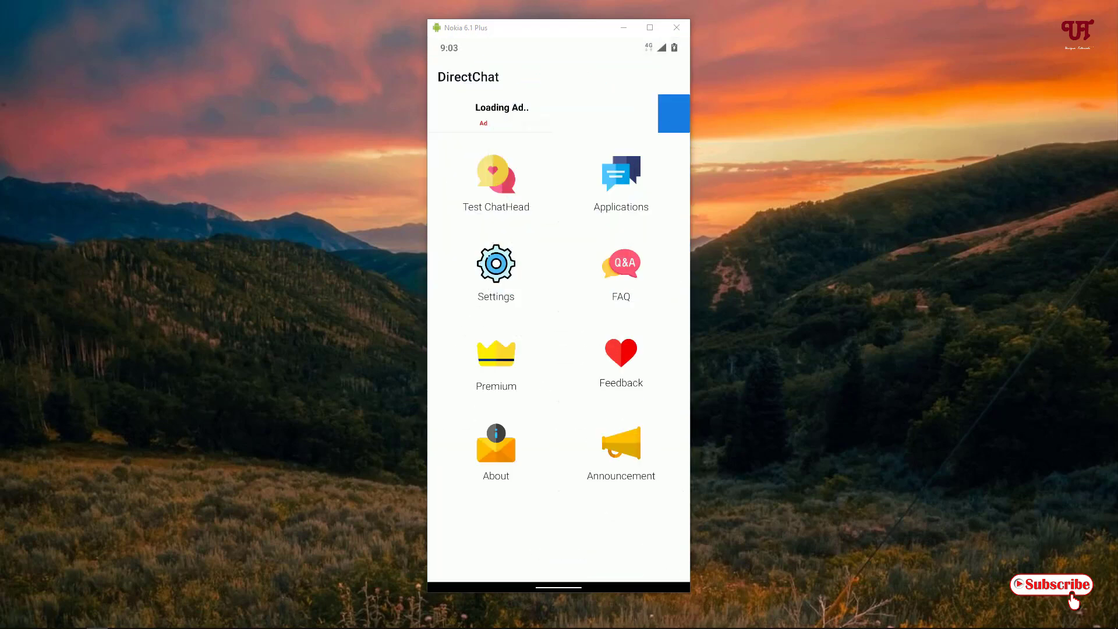